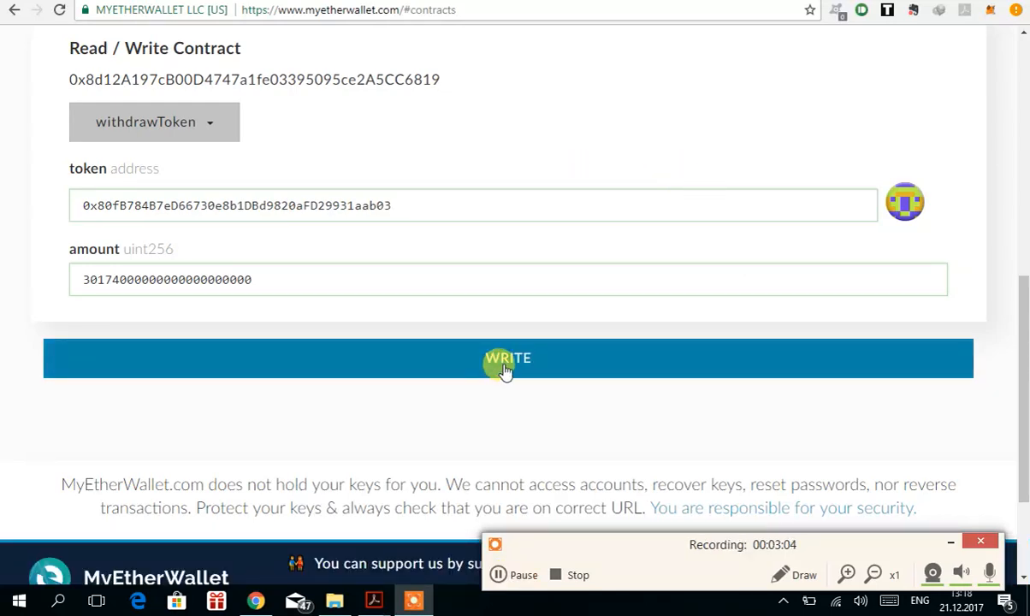
Submit the withdrawToken call via Write, opening the warning with 0 ETH and gas limit 64205
click(506, 358)
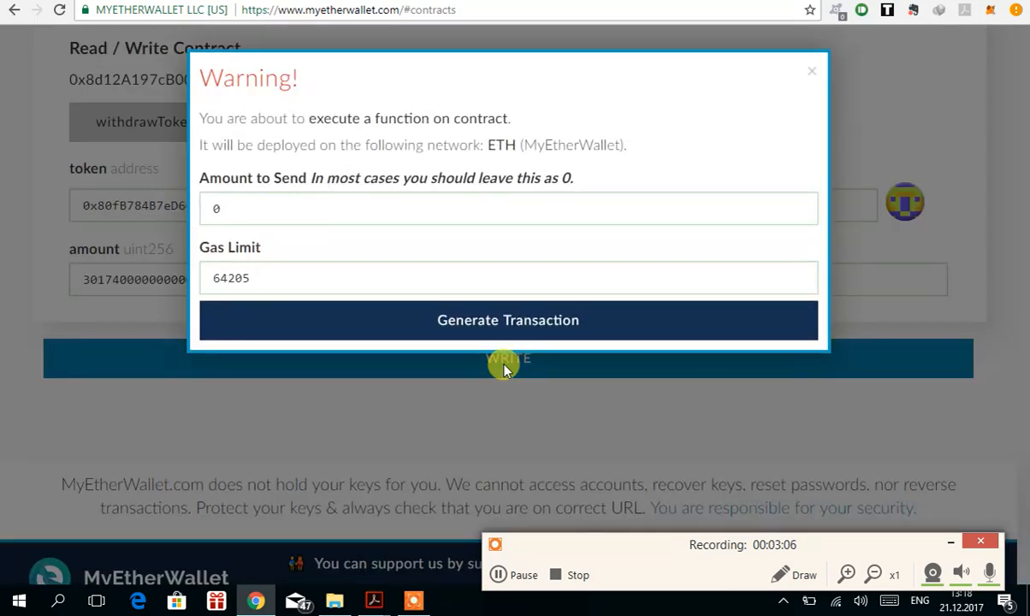